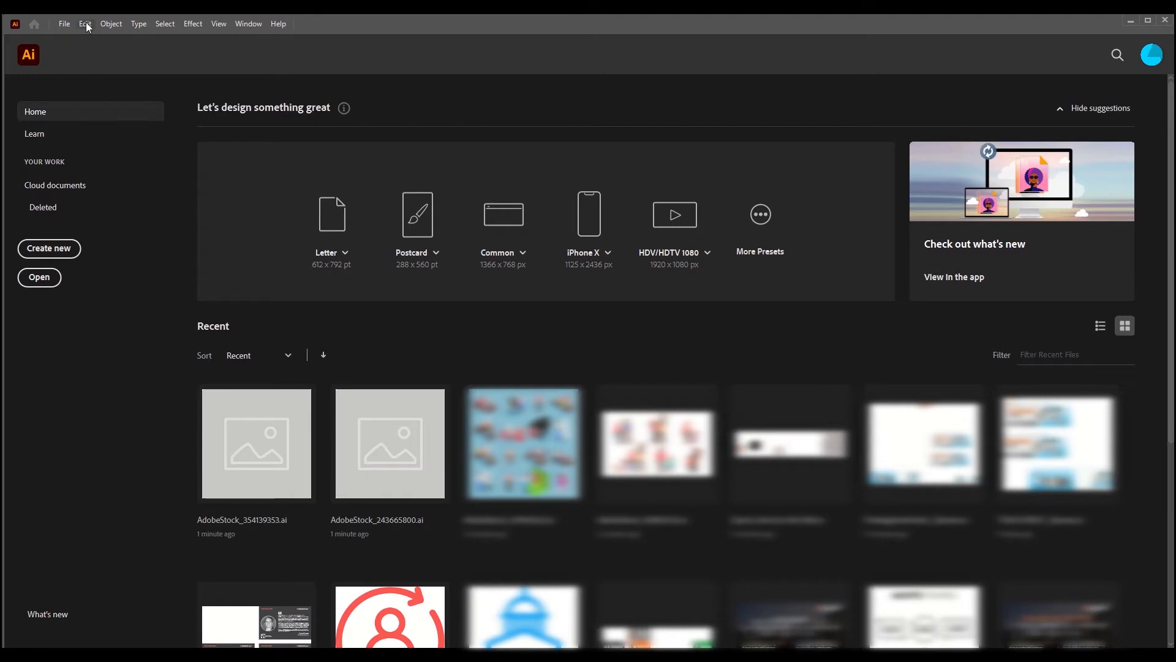
- Show the Edit menu with its Preferences submenu from the Home screen
click(84, 23)
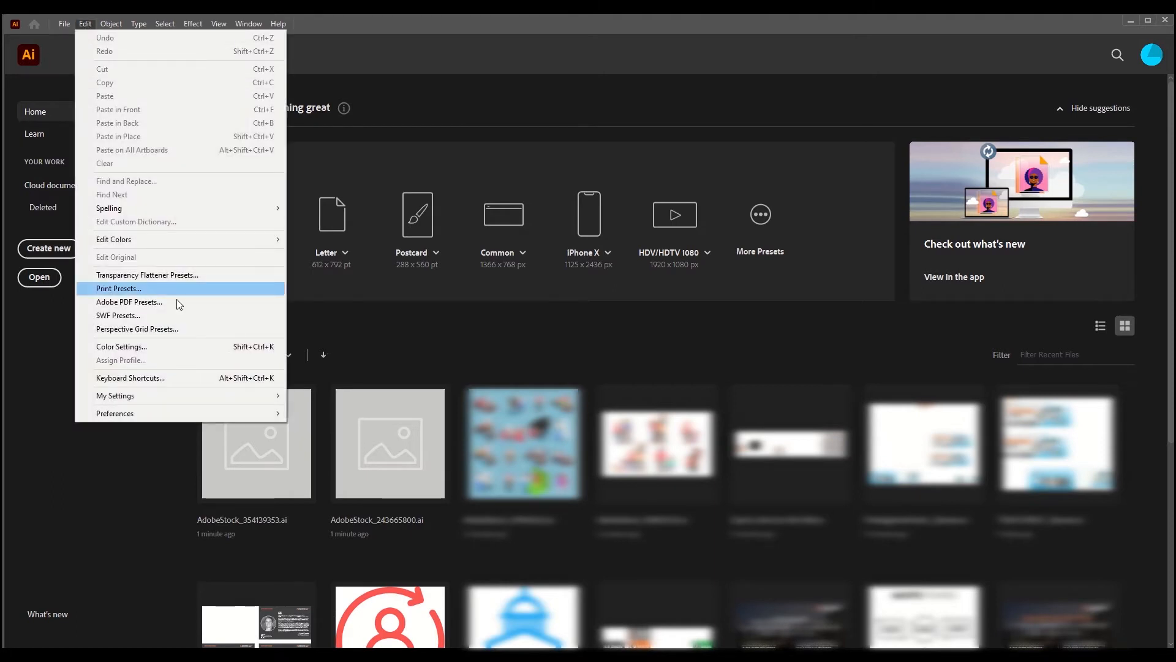
mouse_move(115, 413)
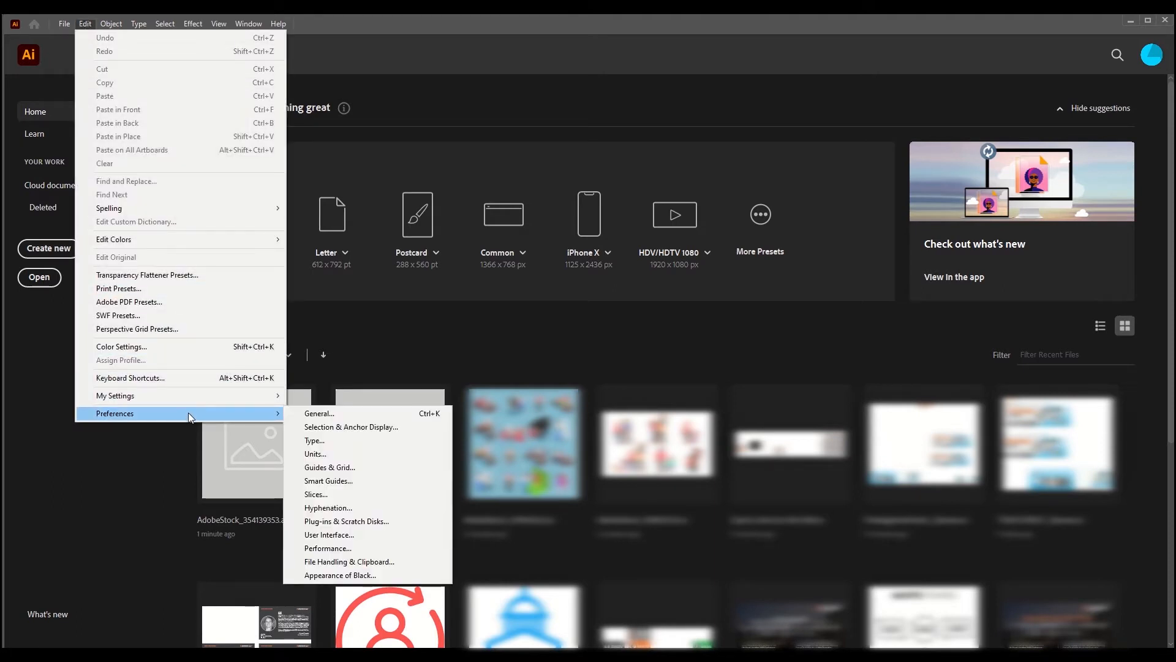
mouse_move(319, 413)
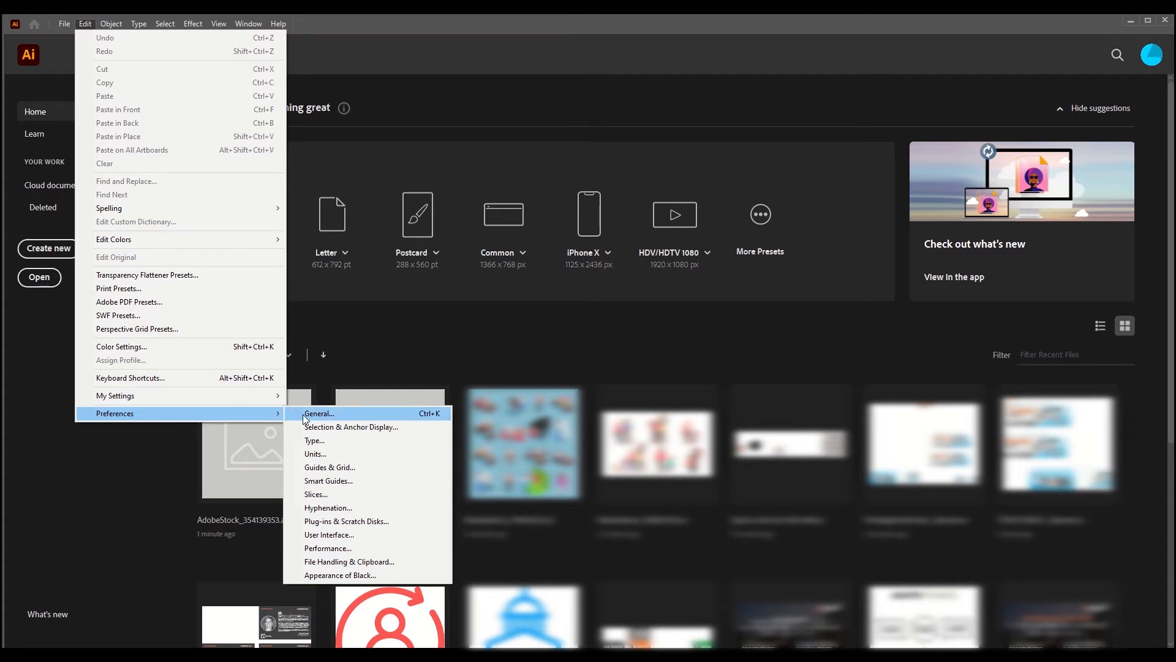
mouse_move(349, 561)
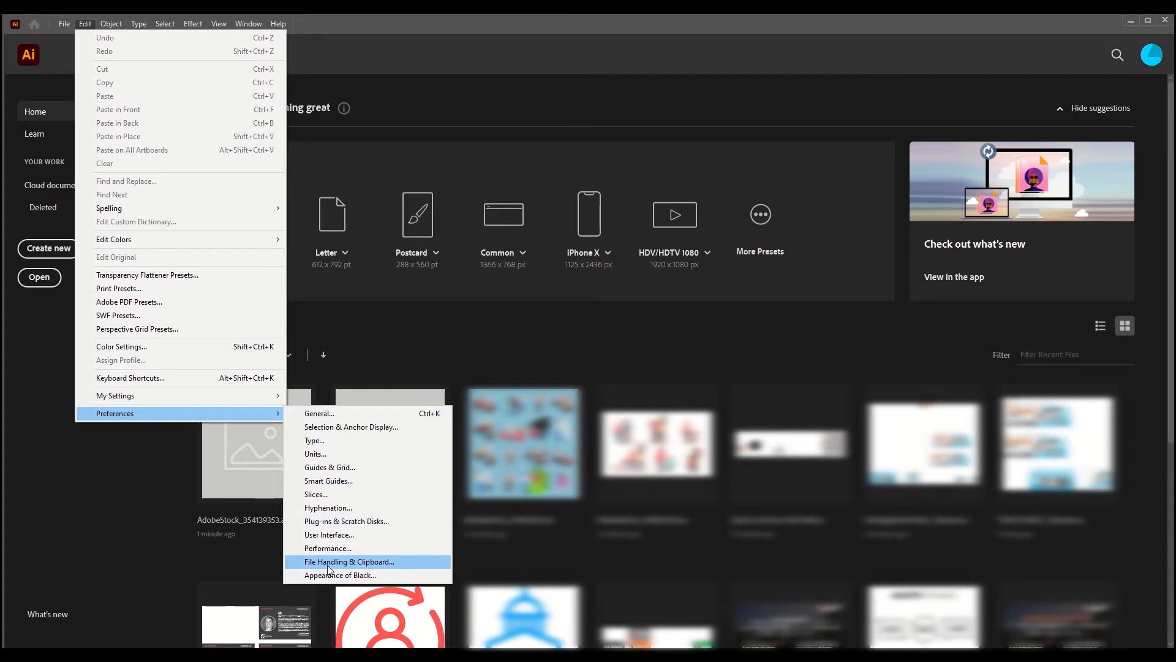
- In File Handling & Clipboard preferences, change the recent-files count from 30 to 0 and confirm
click(349, 561)
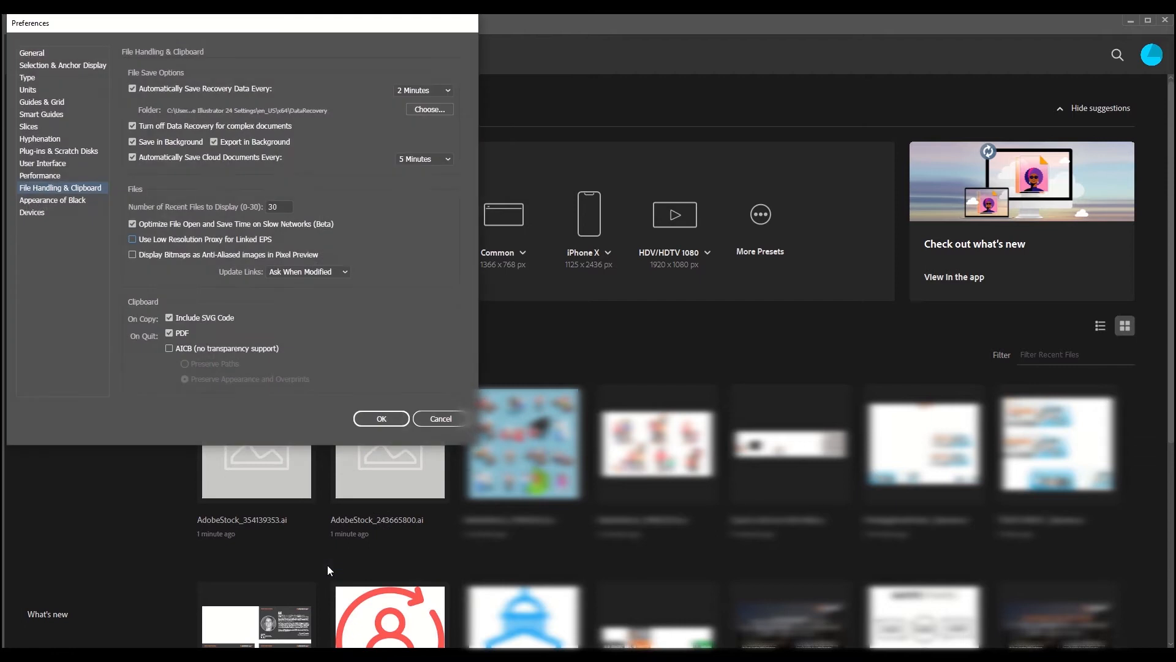
mouse_move(129, 183)
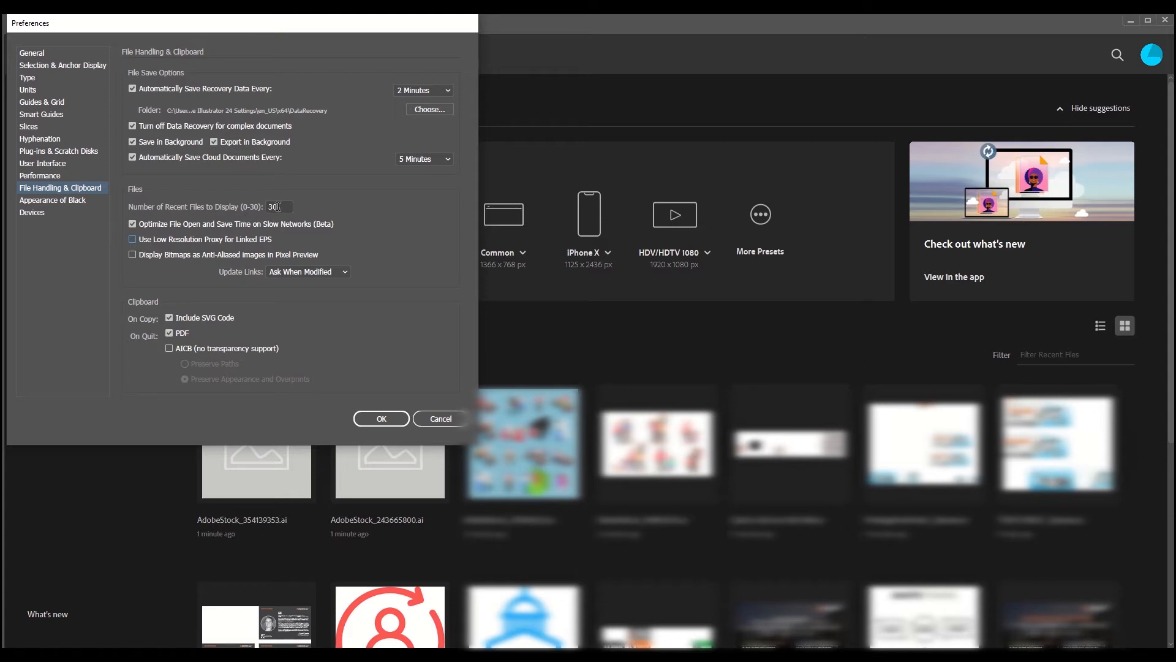
triple_click(278, 206)
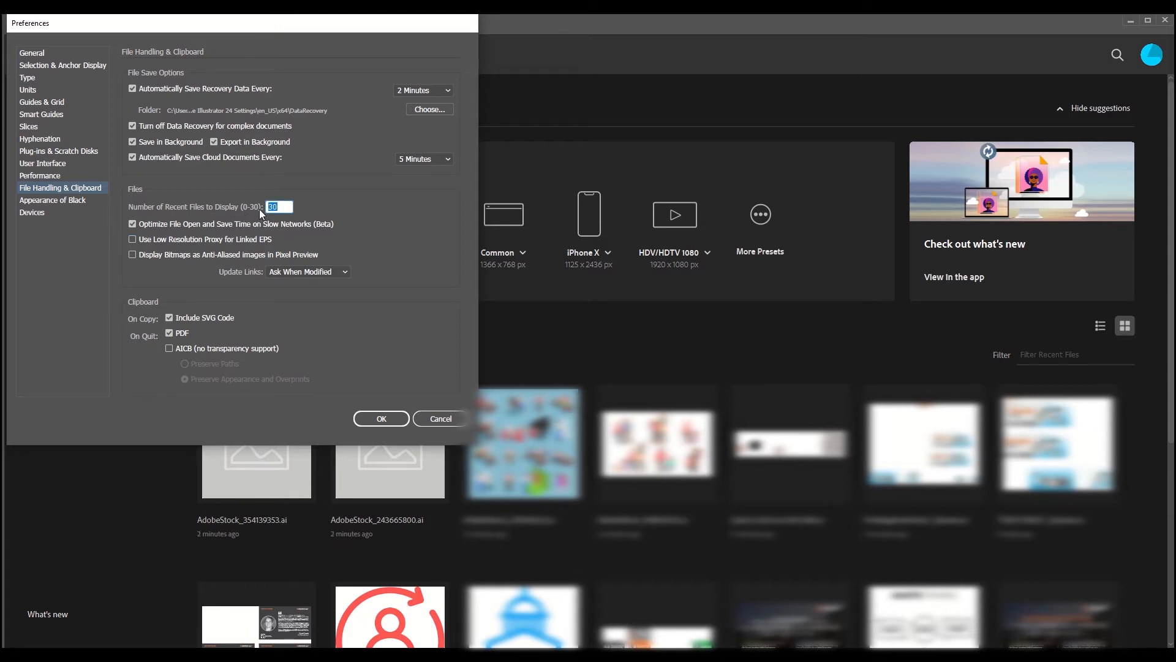
text(0)
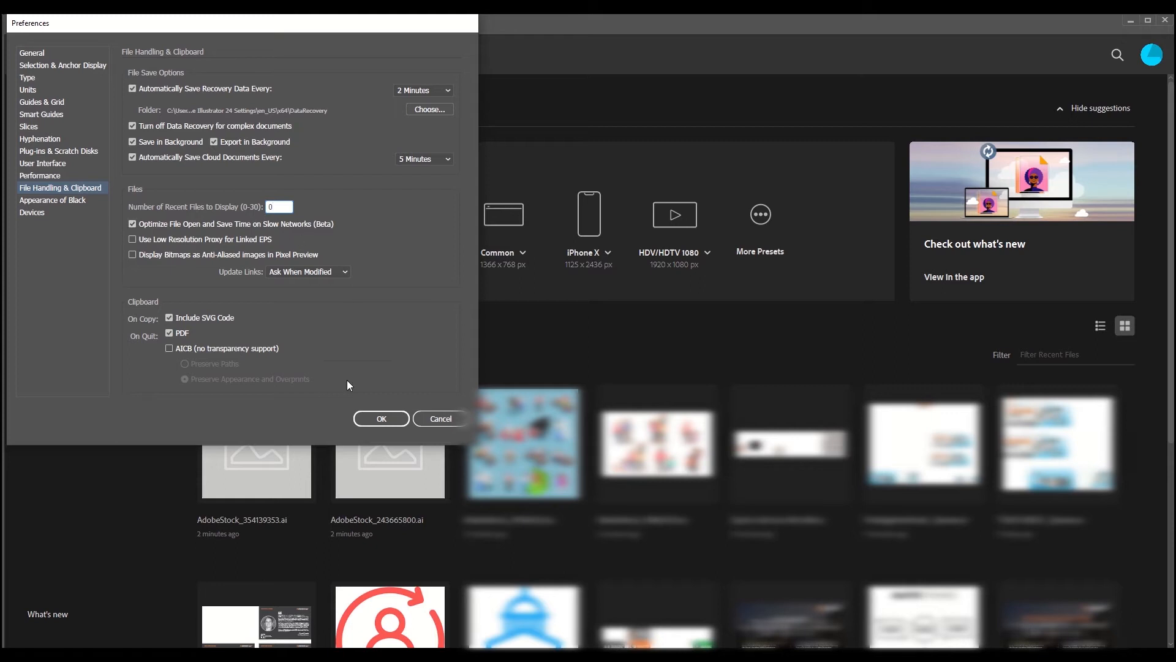
click(381, 417)
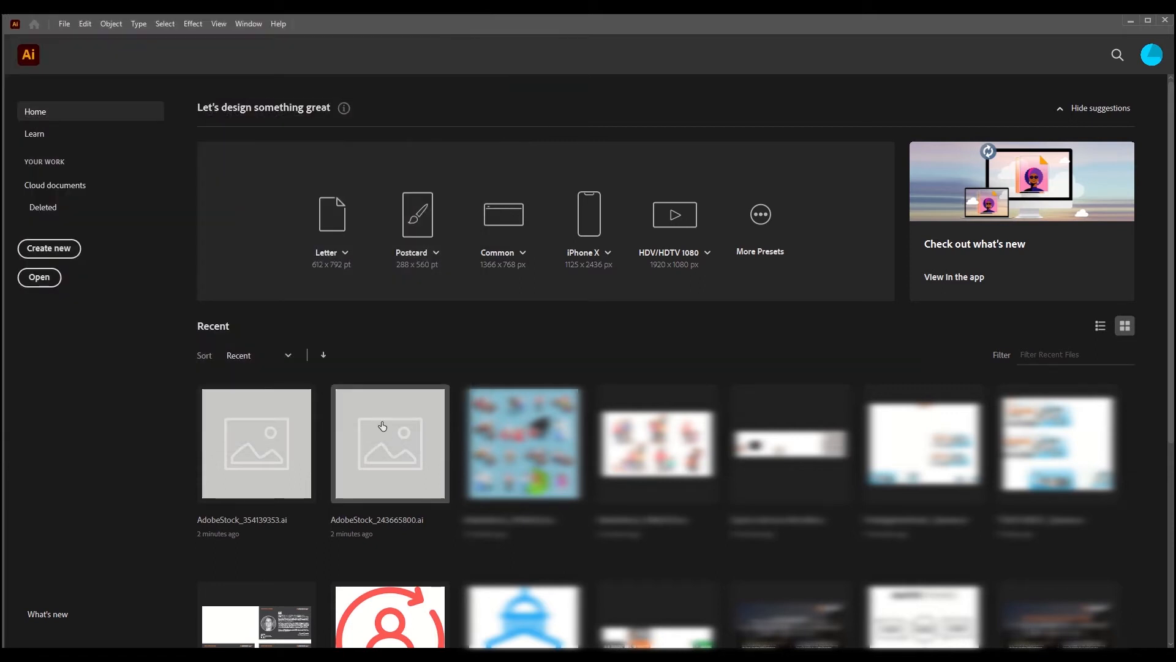
mouse_move(757, 388)
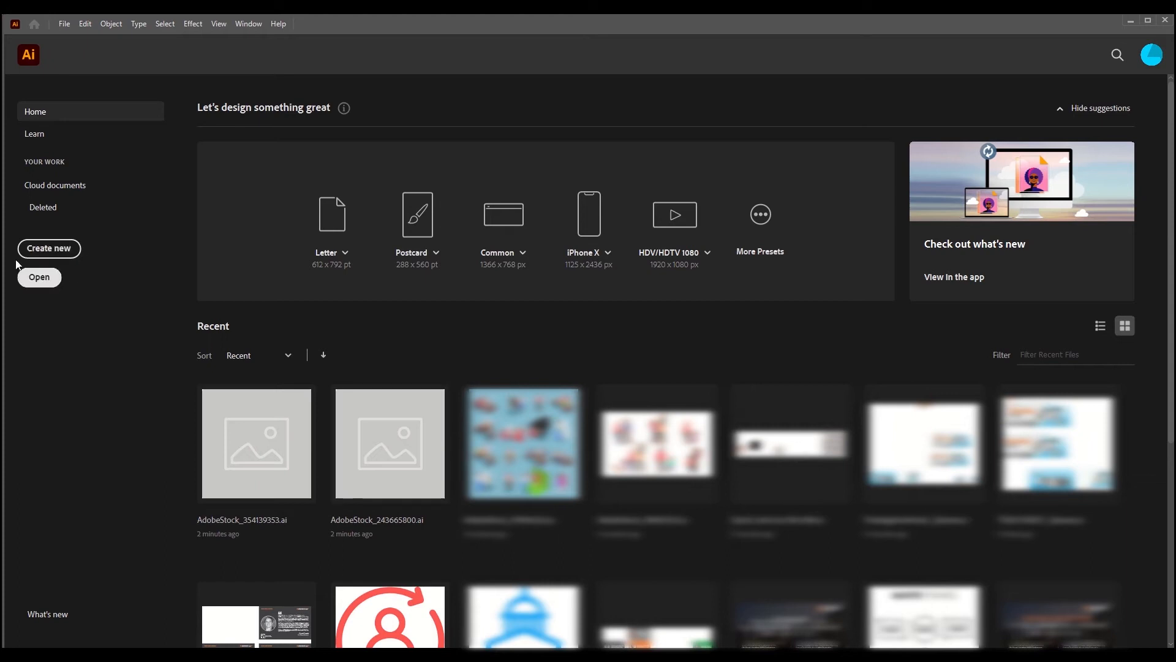
- Create a blank document, close Untitled-1, and return to the Home screen showing no recent files
click(48, 249)
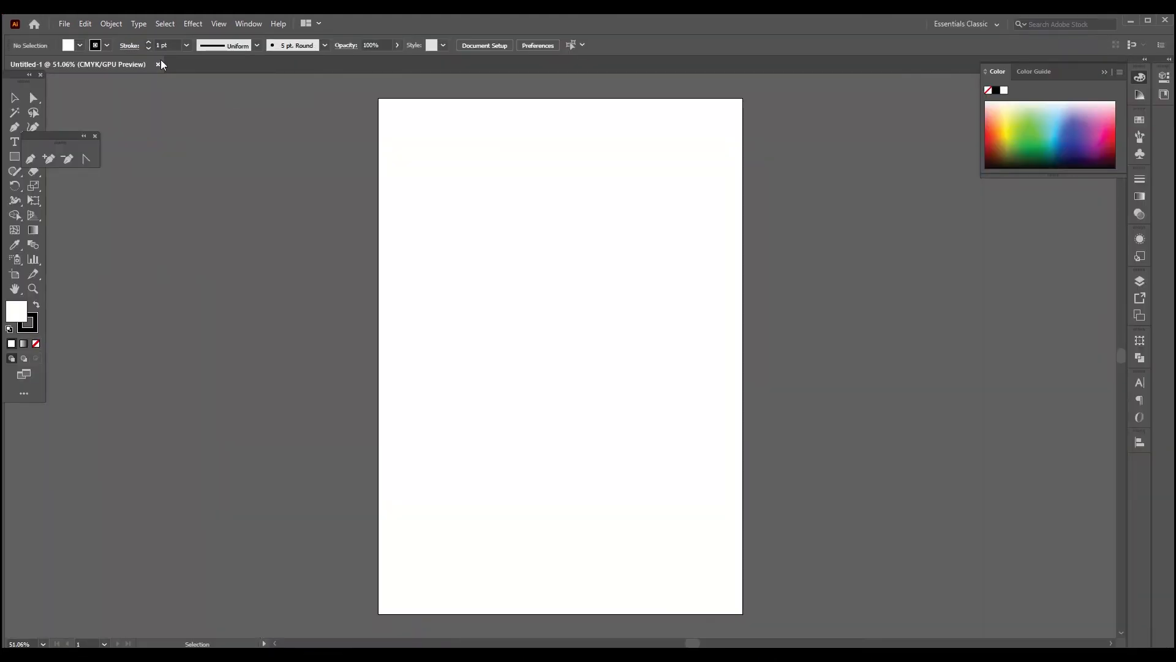
click(158, 65)
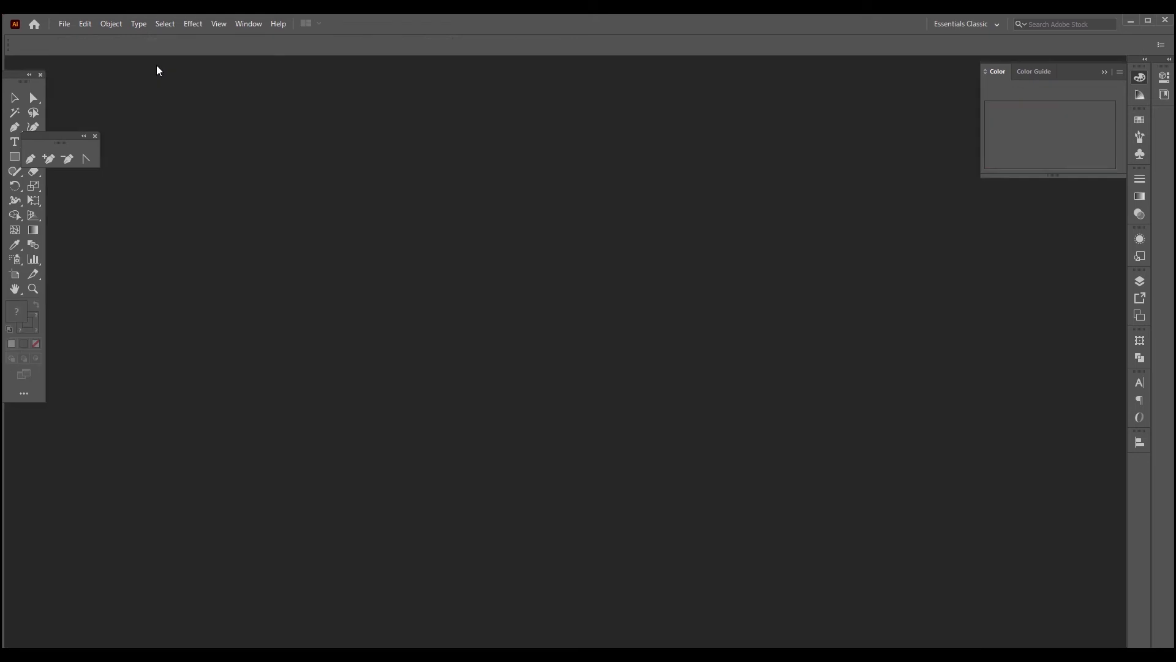
click(34, 23)
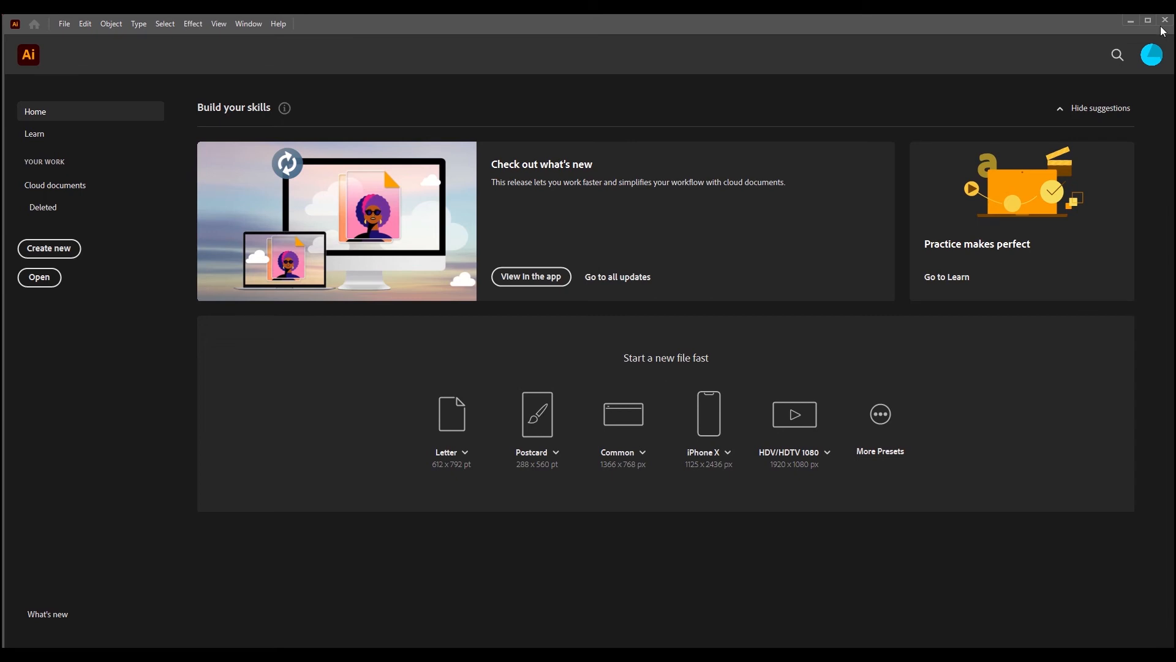
mouse_move(941, 201)
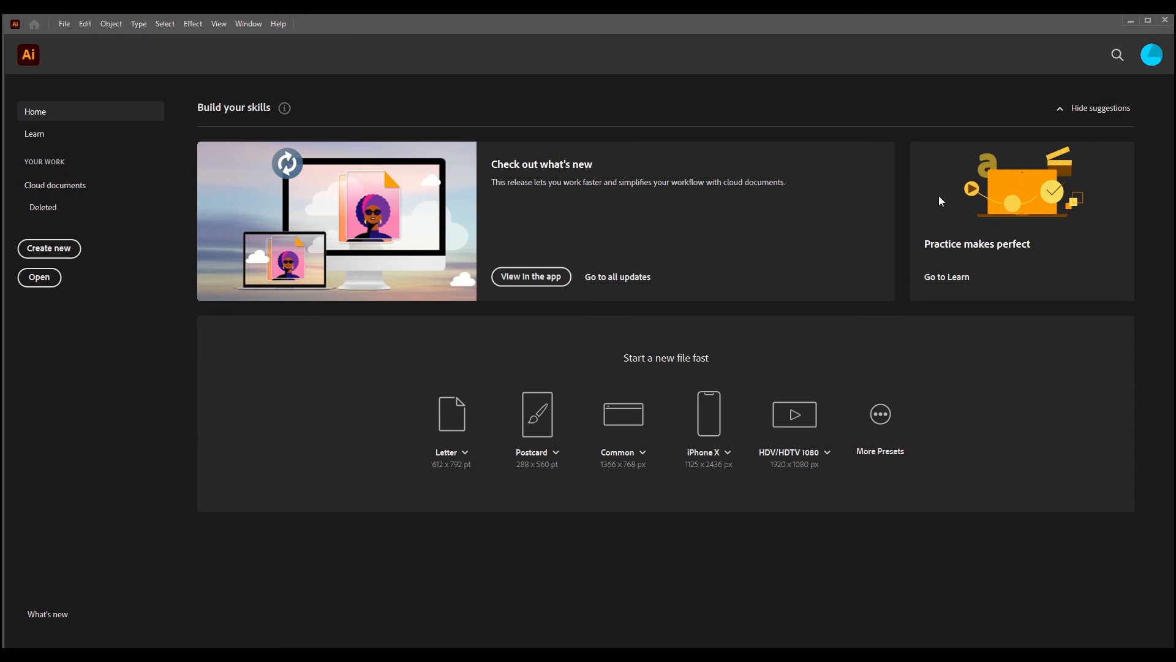
mouse_move(1022, 586)
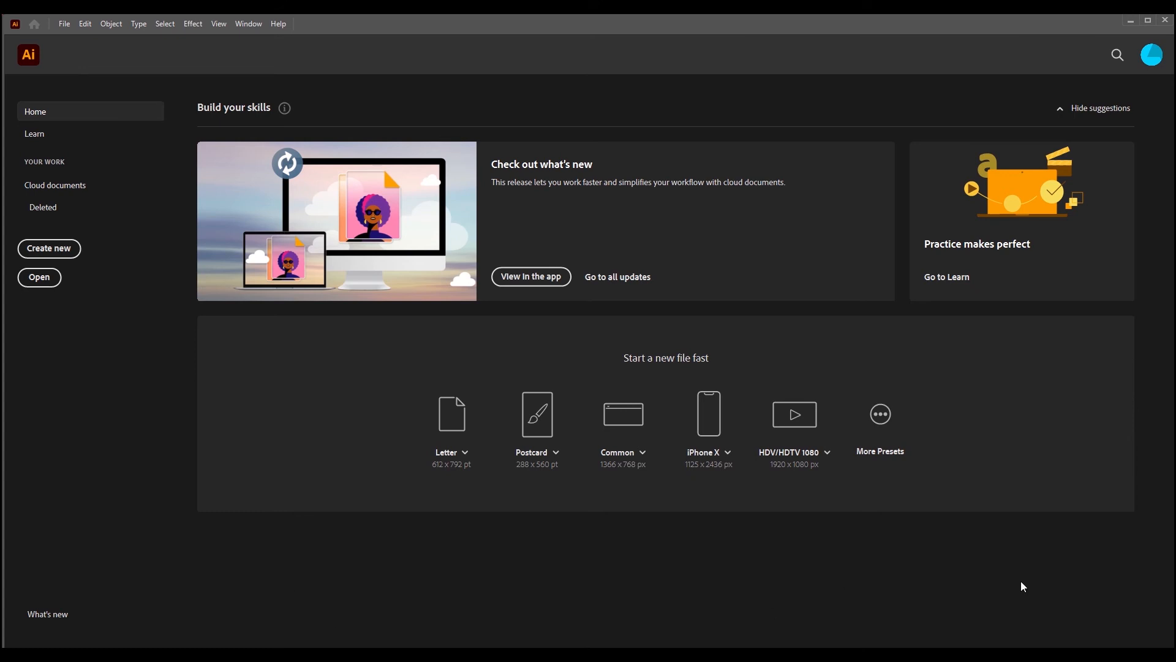
mouse_move(886, 573)
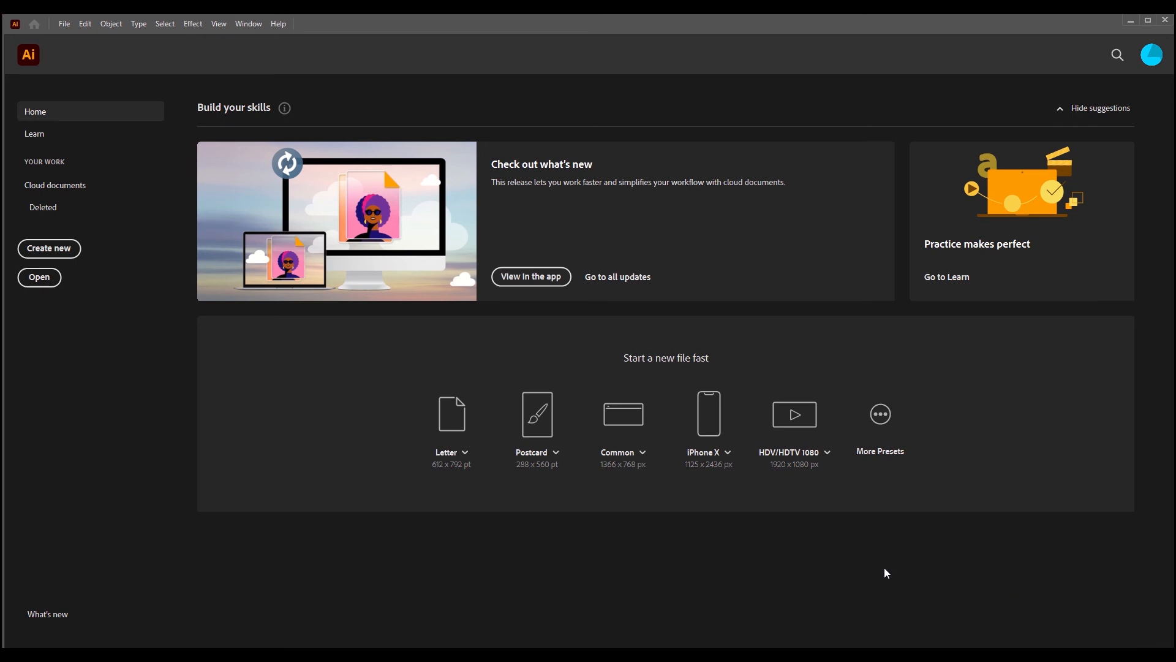
mouse_move(84, 41)
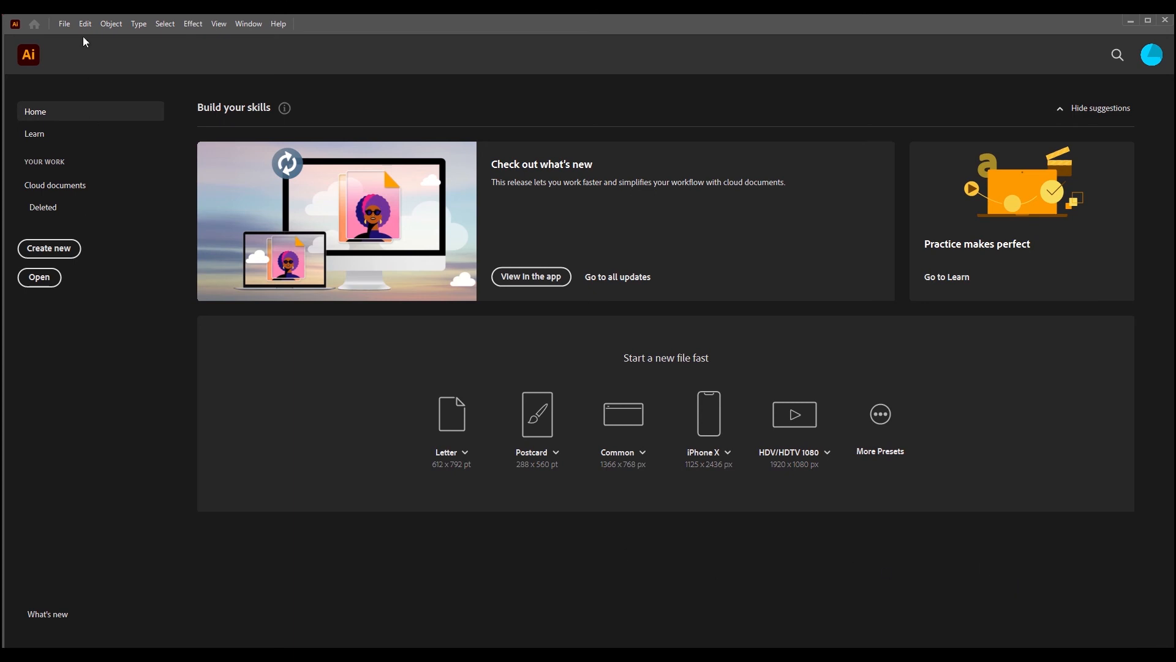
- In File Handling & Clipboard preferences, change the recent-files count from 0 back to 10 and confirm
click(84, 23)
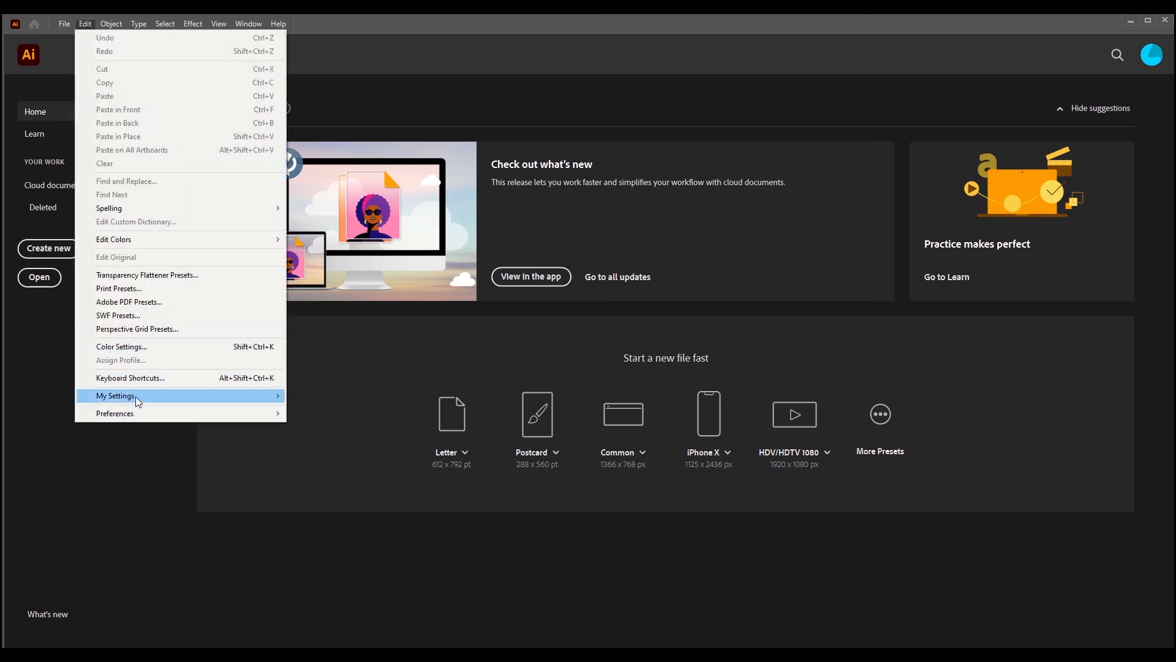
mouse_move(195, 417)
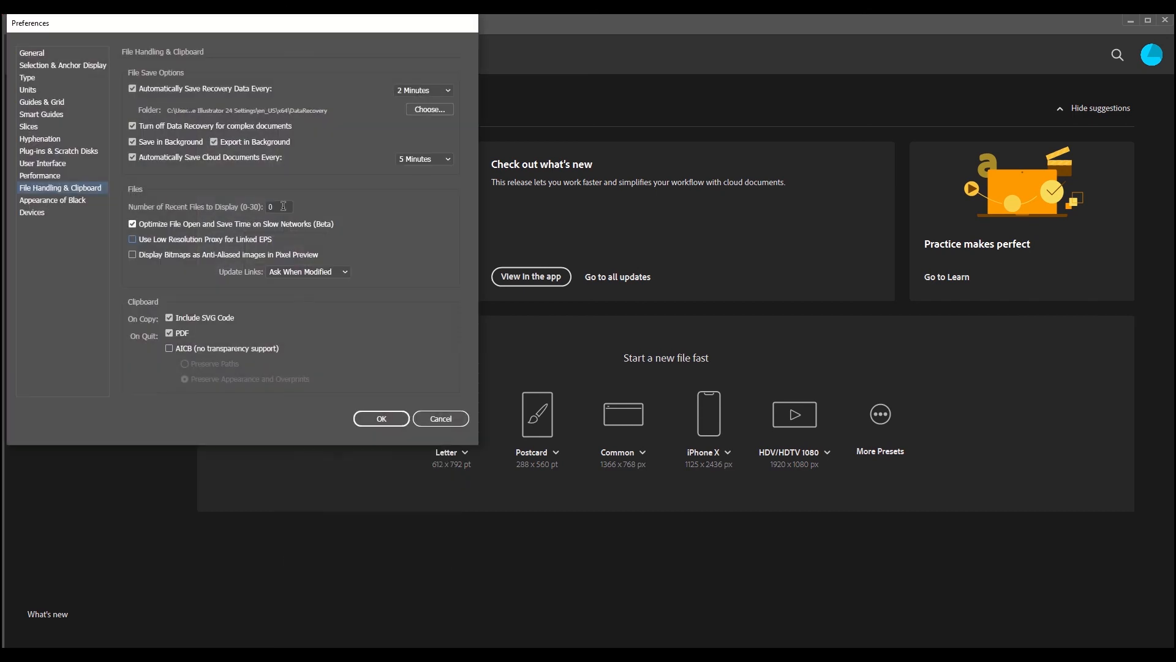
click(279, 206)
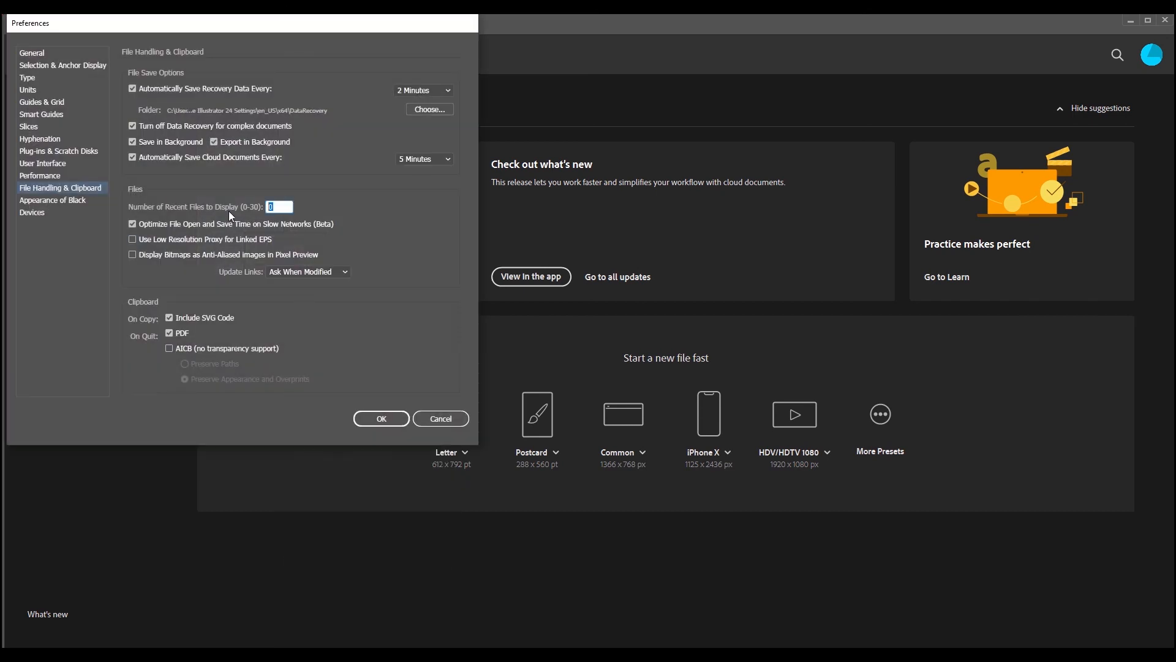
text(10)
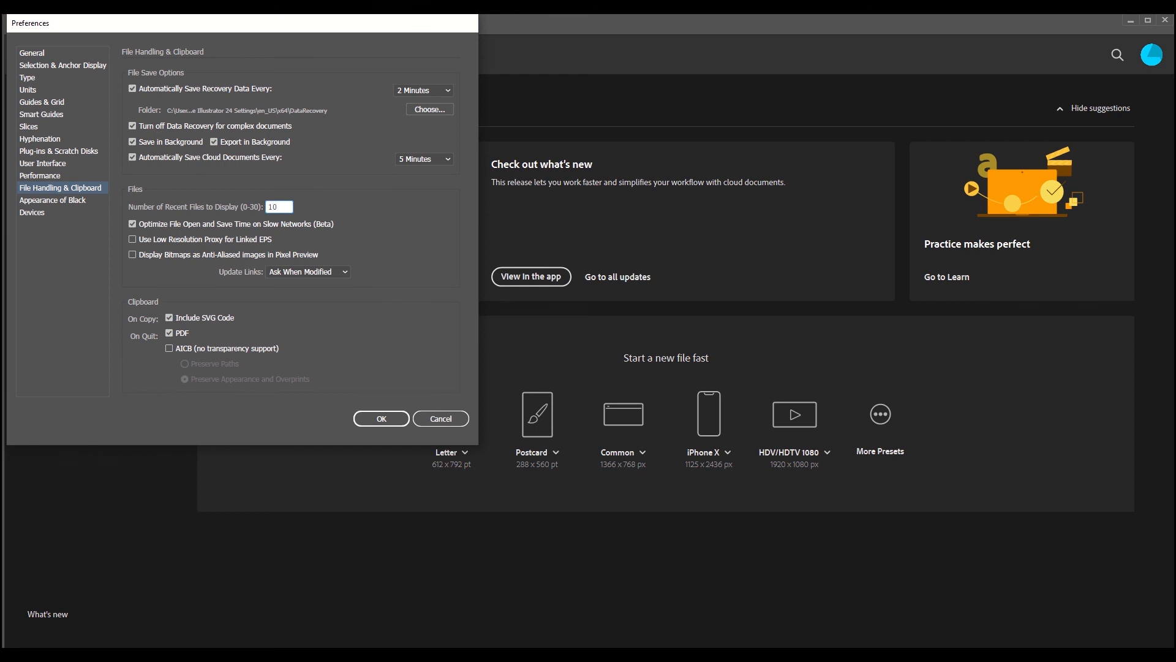
mouse_move(456, 439)
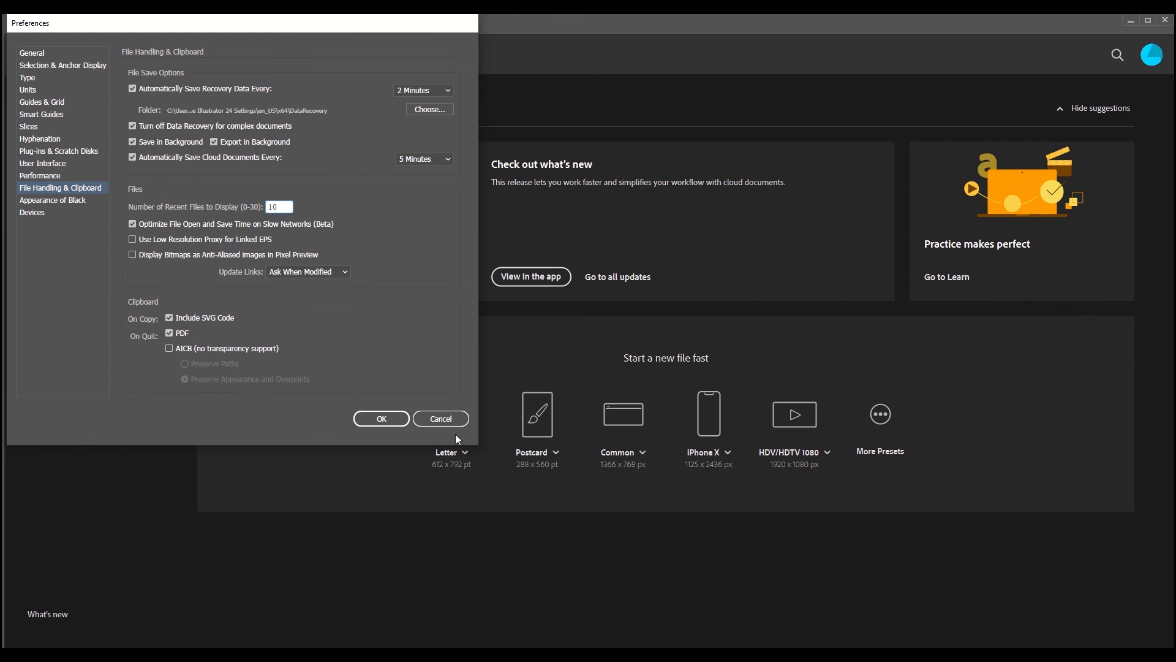
click(439, 419)
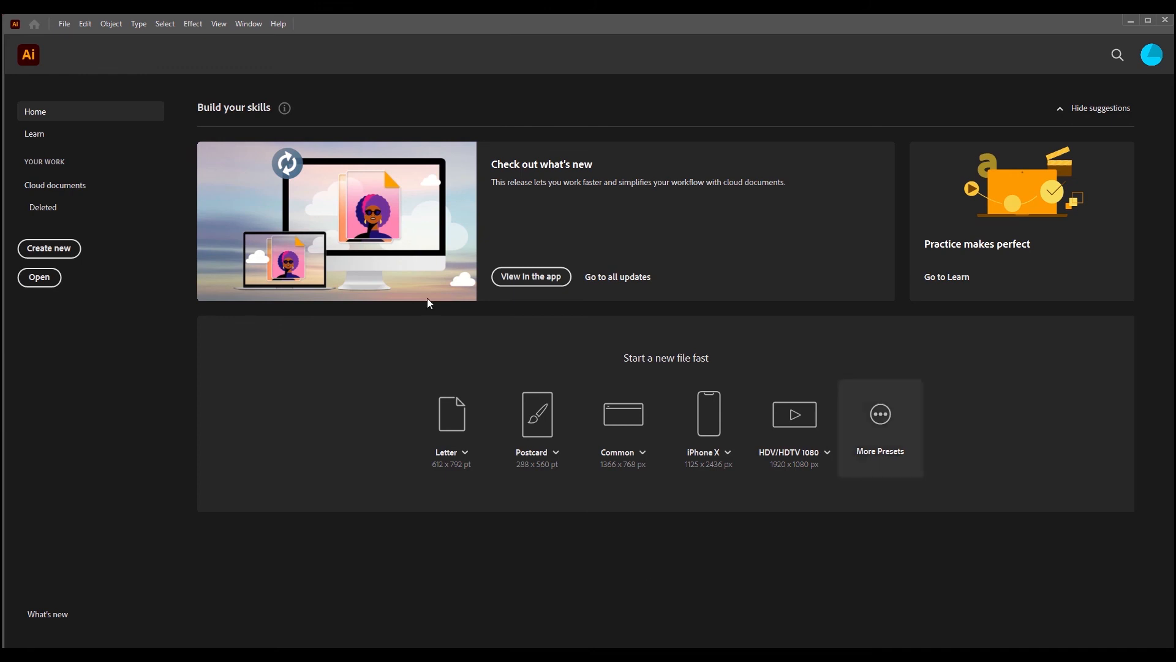
mouse_move(608, 559)
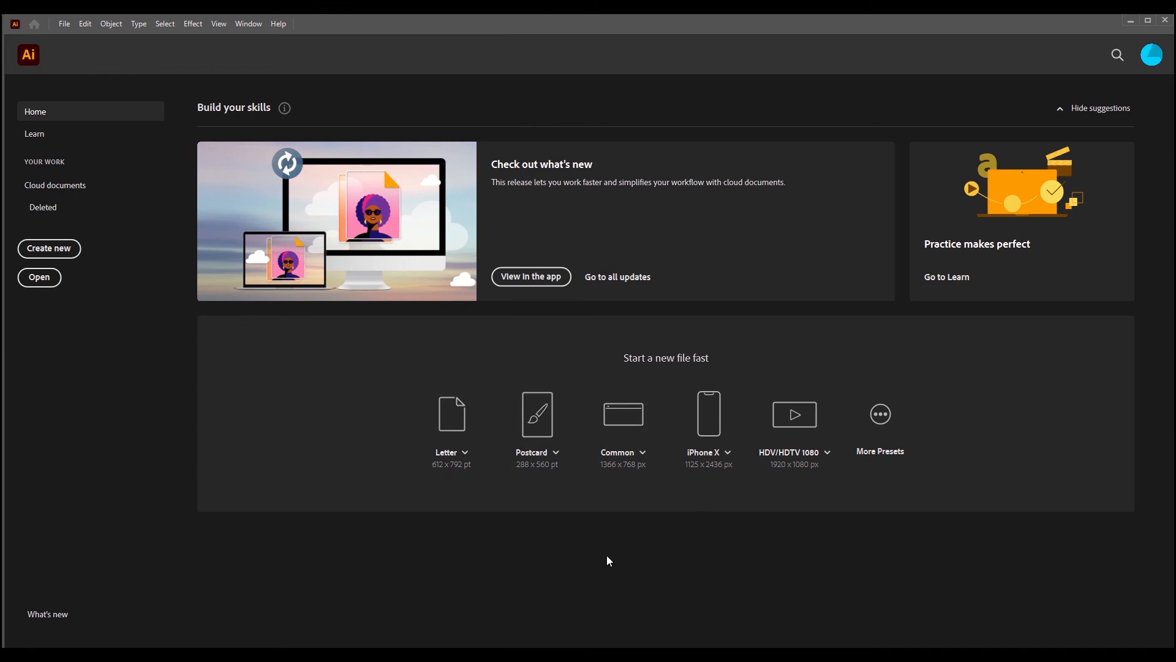